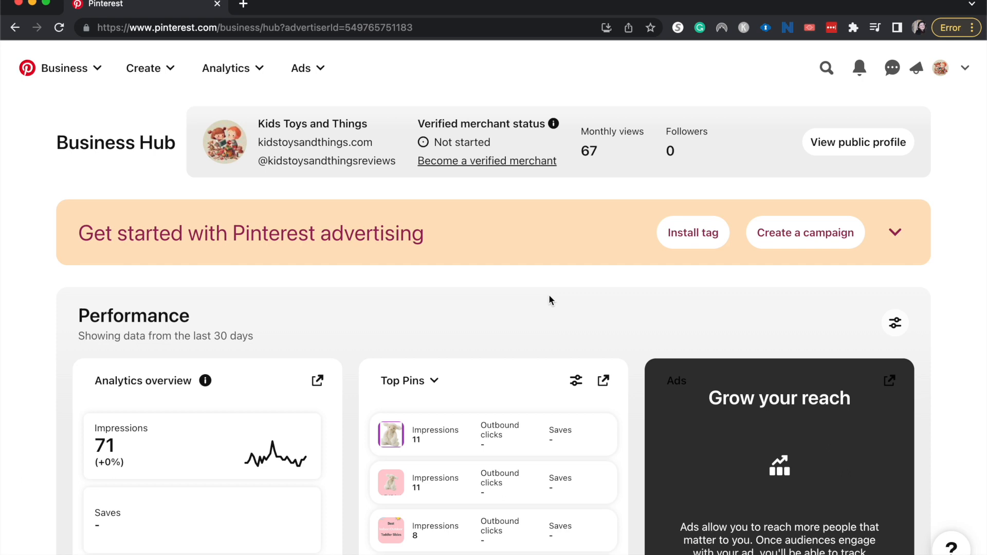
Step: Create a new pin and upload Test Pin.jpg from Downloads as its image
{"action": "scroll", "scroll_direction": "down", "scroll_amount": 3}
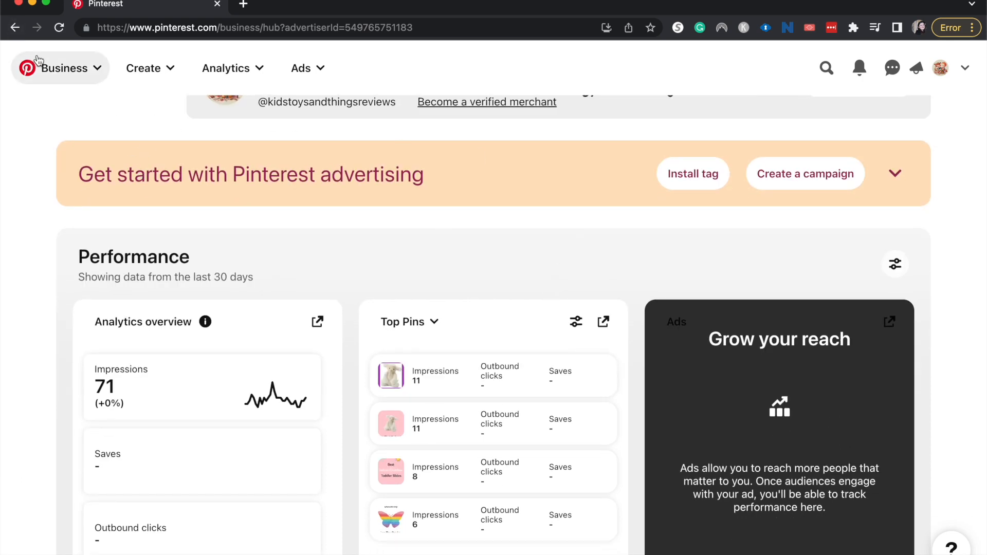
{"action": "mouse_move", "coordinate": [107, 76]}
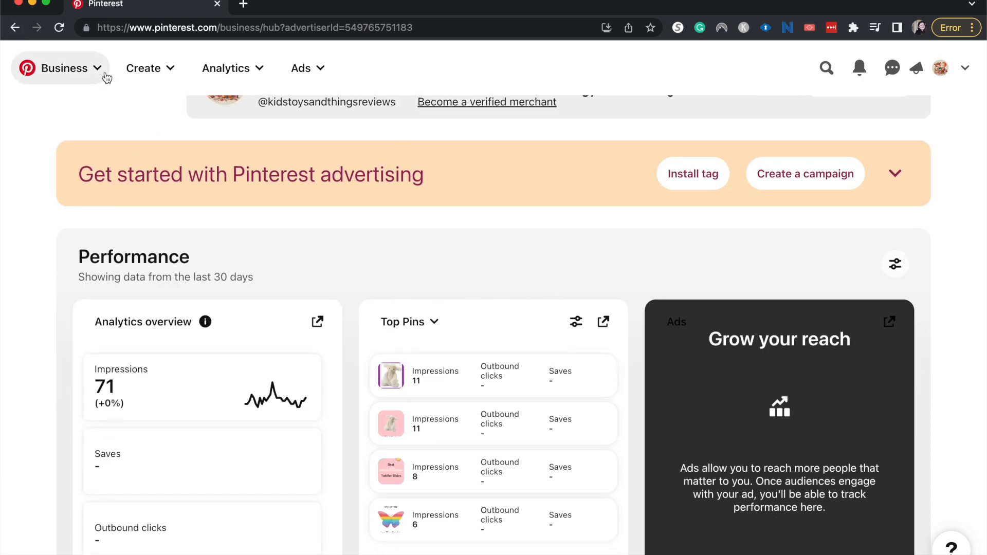
{"action": "scroll", "scroll_direction": "down", "scroll_amount": 3}
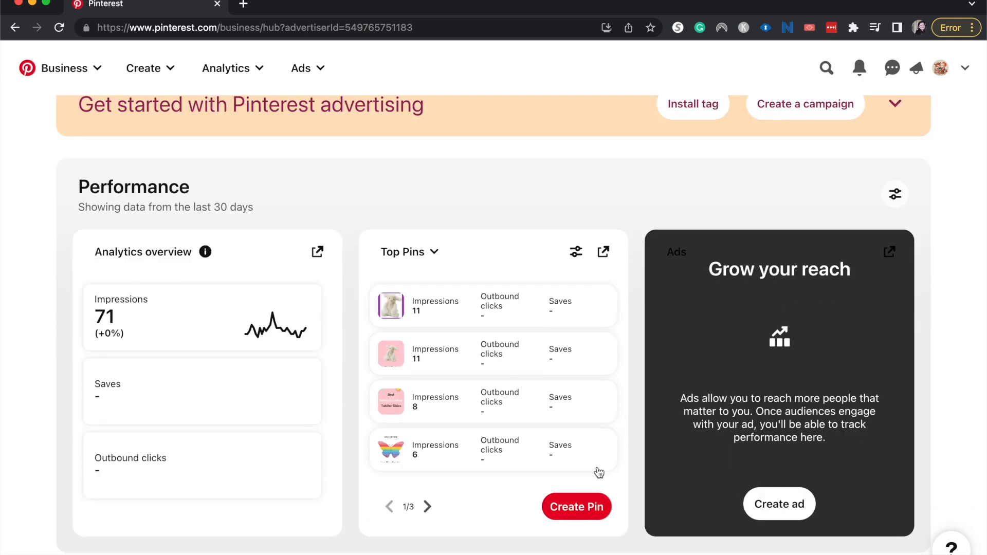
{"action": "left_click", "coordinate": [575, 506]}
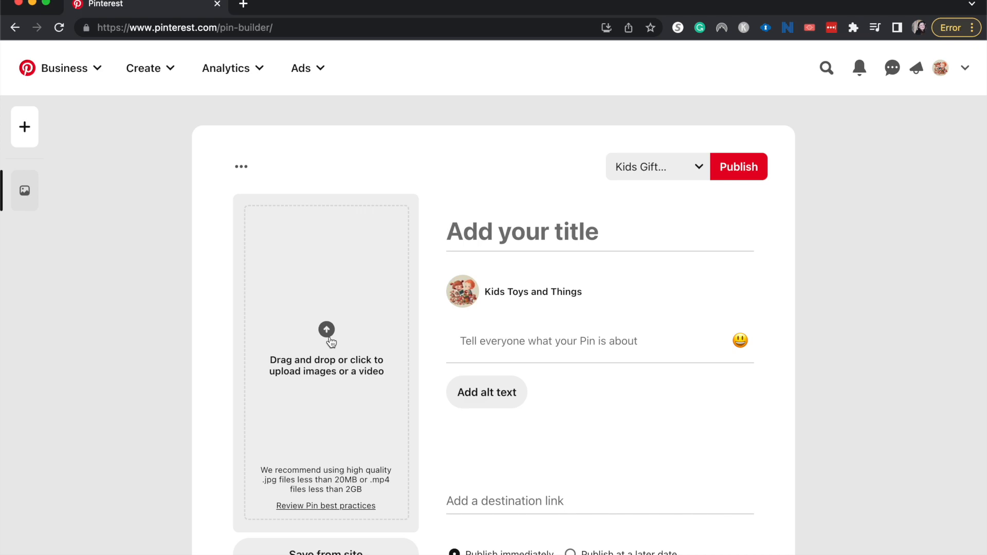
{"action": "left_click", "coordinate": [326, 336]}
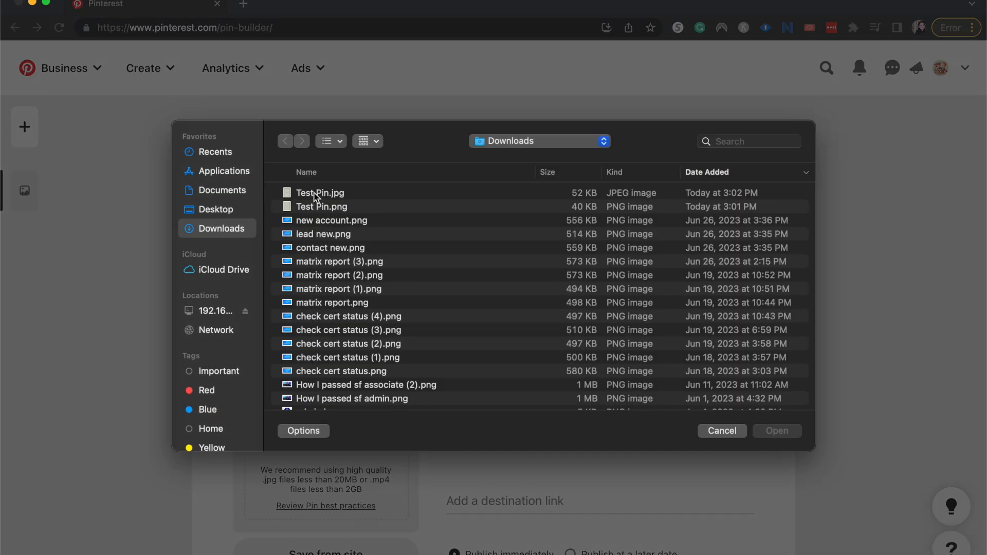
{"action": "double_click", "coordinate": [320, 193]}
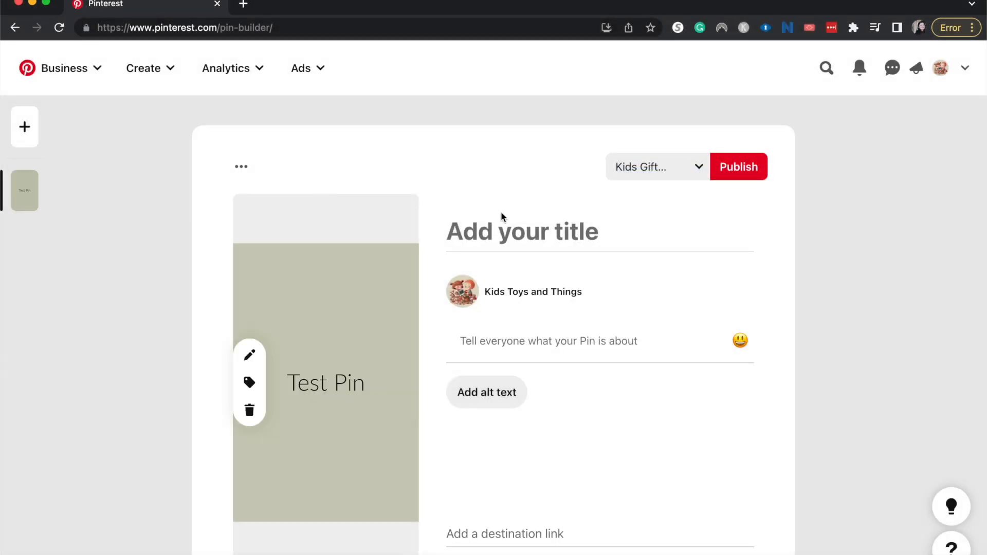
{"action": "scroll", "scroll_direction": "down", "scroll_amount": 3}
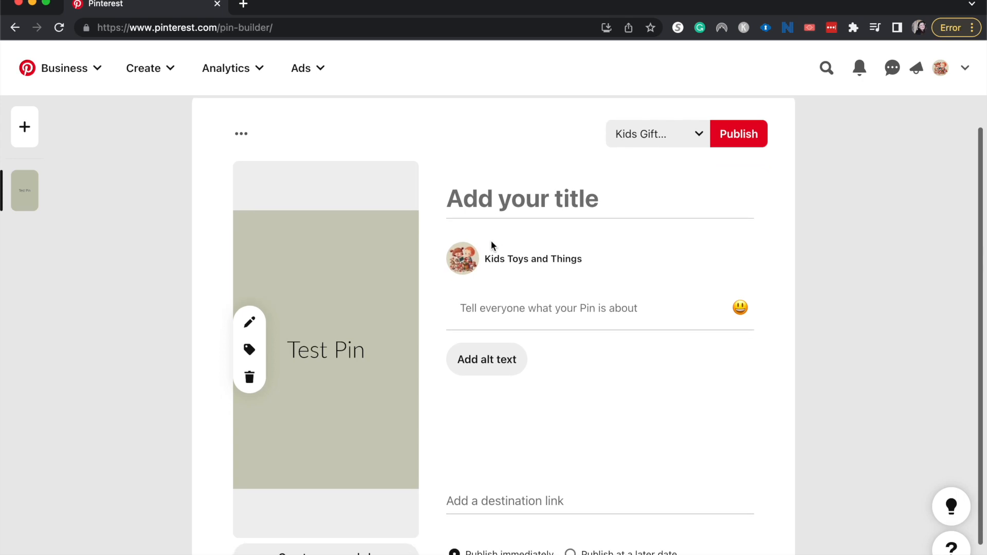
Step: Enter 'Test title' as the pin title and 'test description' as its description
{"action": "left_click", "coordinate": [522, 199]}
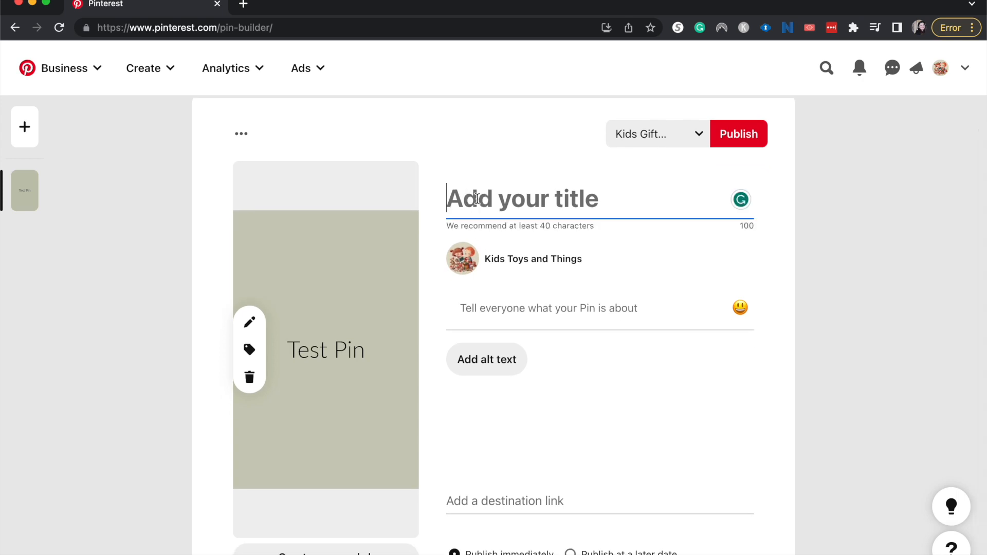
{"action": "type", "text": "Test title"}
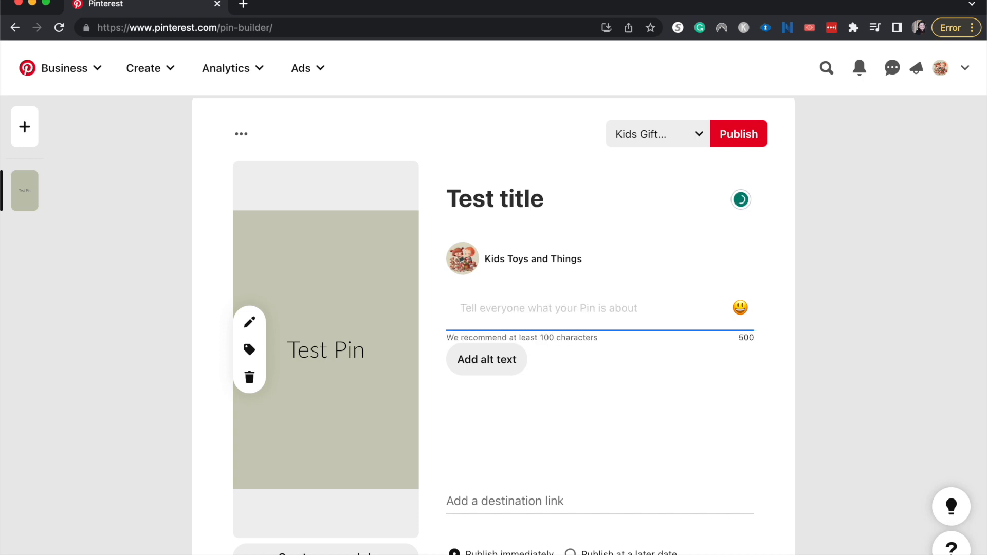
{"action": "type", "text": "test s"}
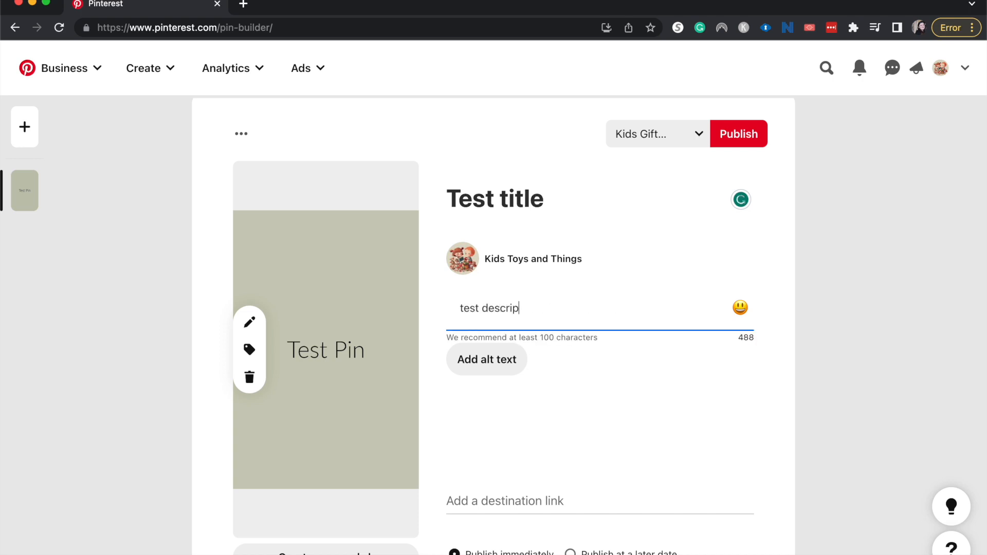
{"action": "type", "text": "tion"}
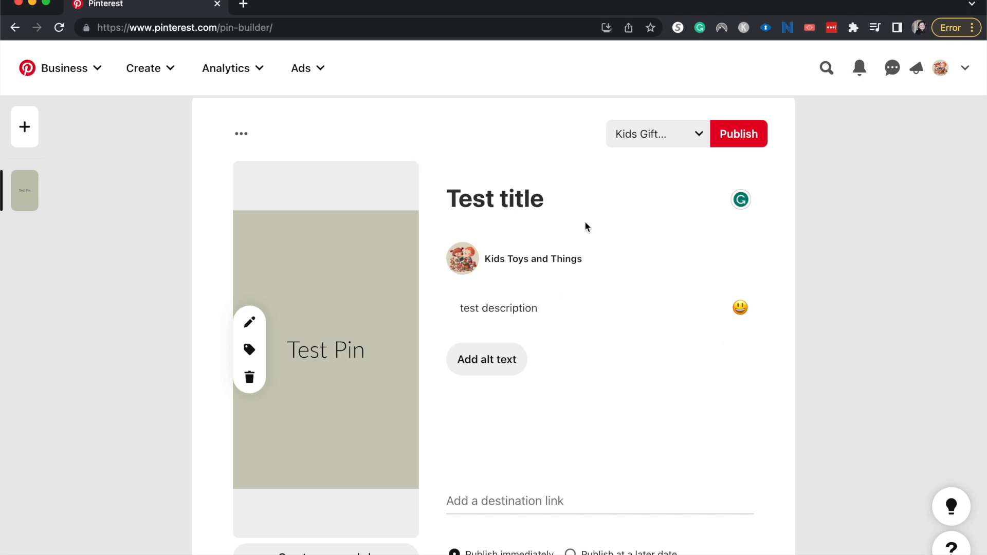
{"action": "mouse_move", "coordinate": [299, 264]}
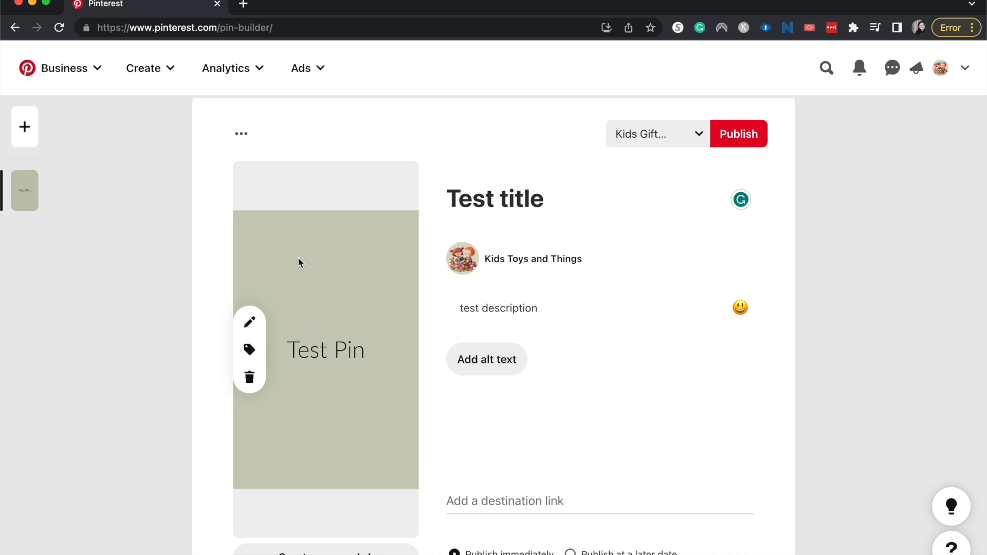
{"action": "mouse_move", "coordinate": [228, 160]}
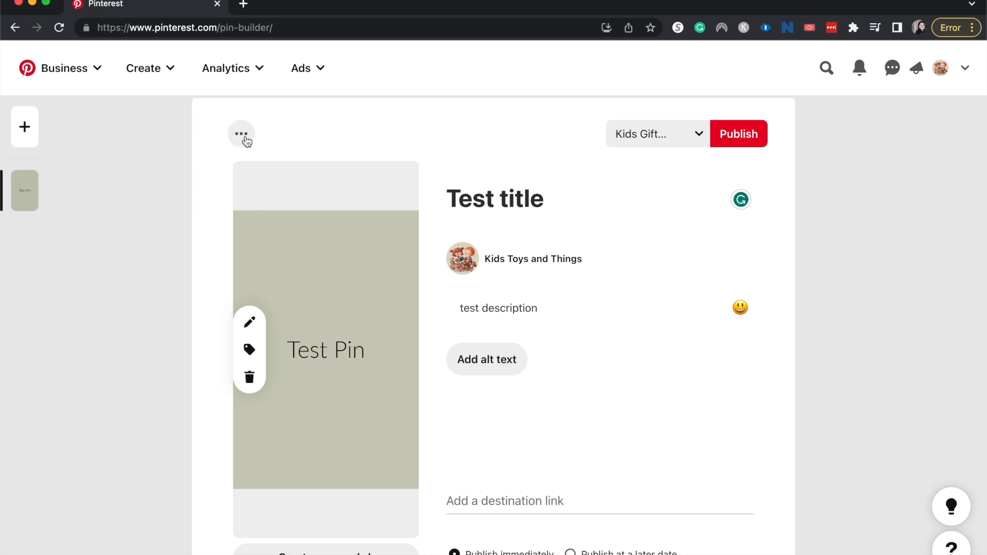
Step: Duplicate the pin draft from its ••• menu
{"action": "left_click", "coordinate": [240, 134]}
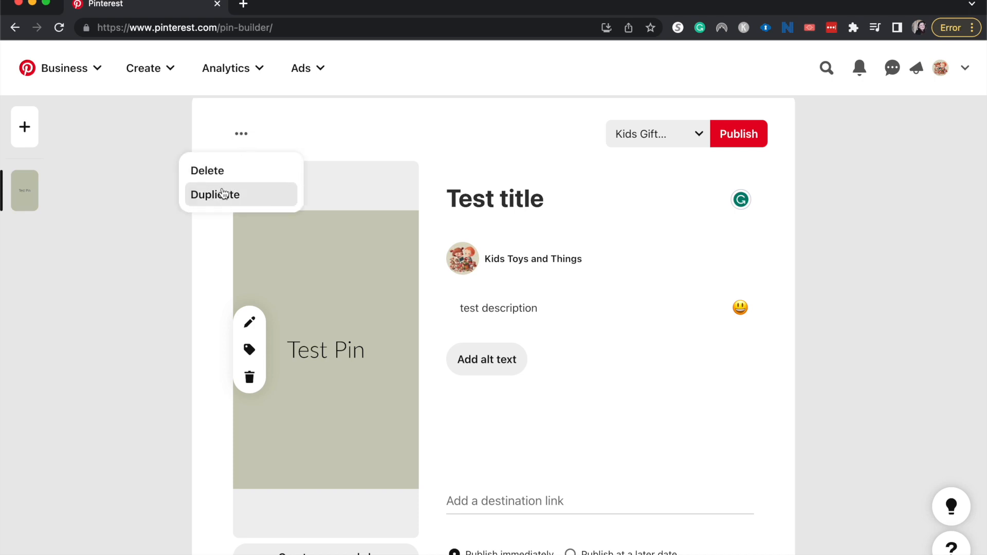
{"action": "left_click", "coordinate": [215, 194]}
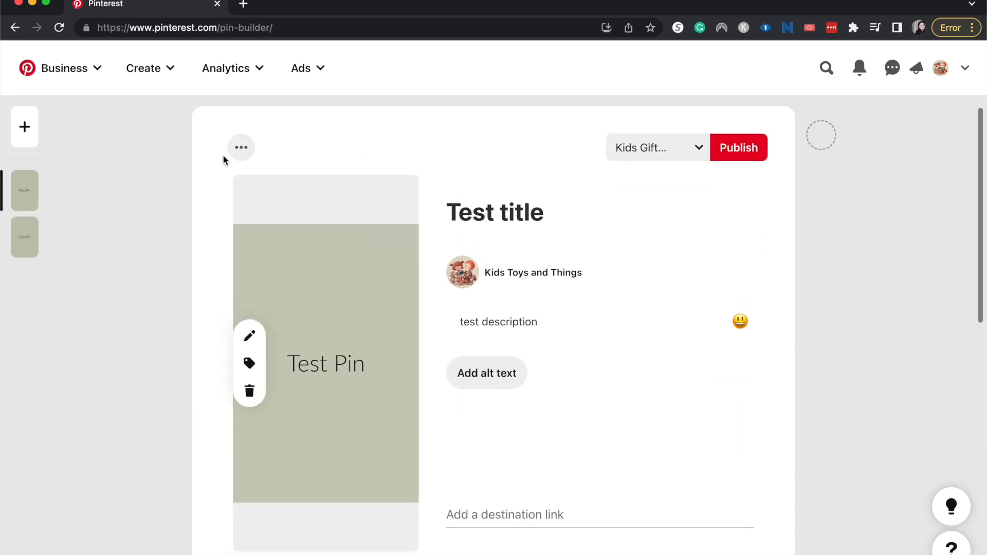
{"action": "mouse_move", "coordinate": [290, 144]}
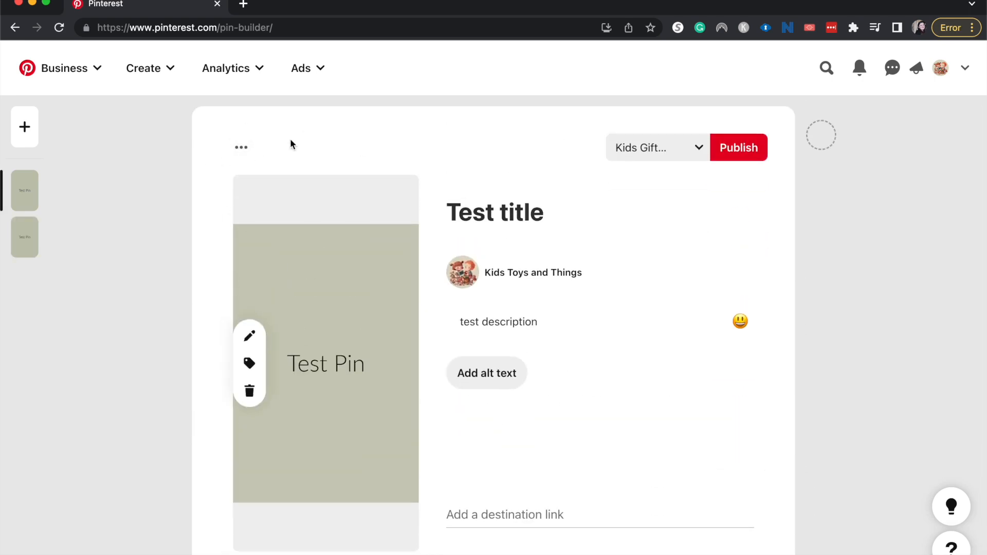
{"action": "mouse_move", "coordinate": [525, 357]}
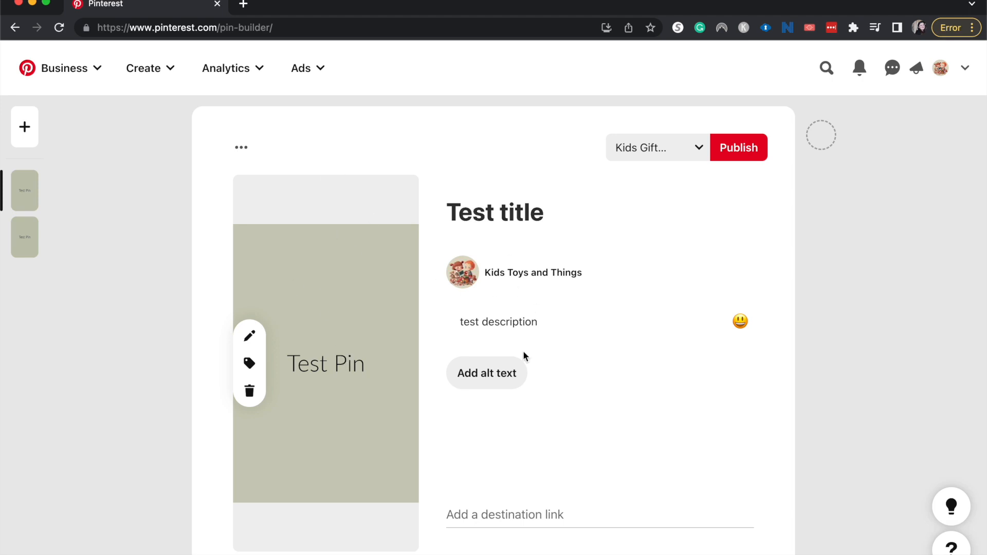
{"action": "scroll", "scroll_direction": "down", "scroll_amount": 3}
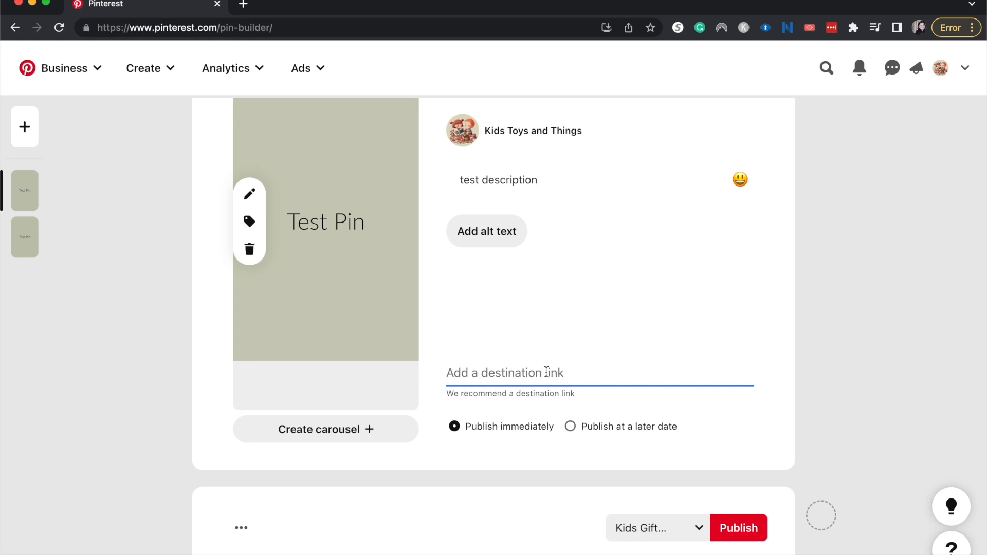
{"action": "scroll", "scroll_direction": "down", "scroll_amount": 3}
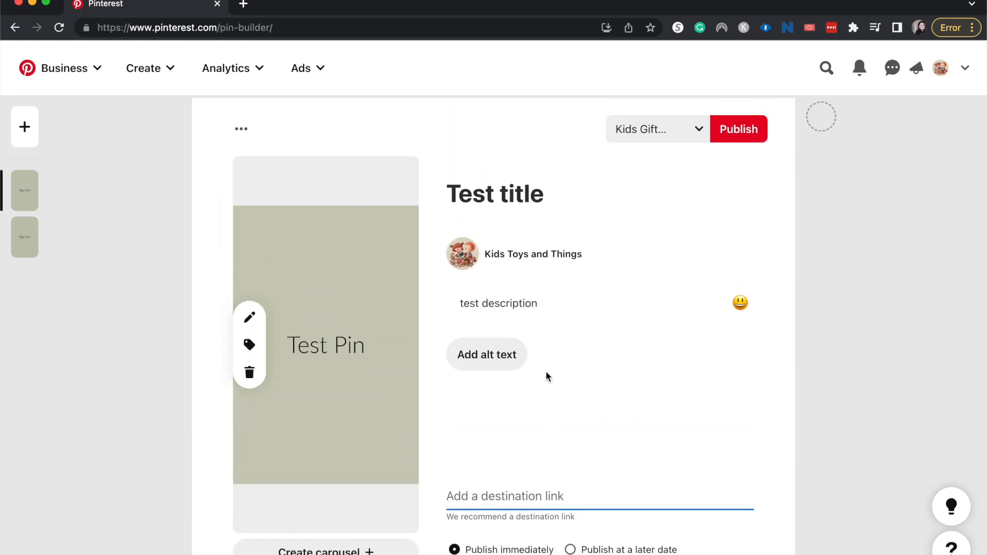